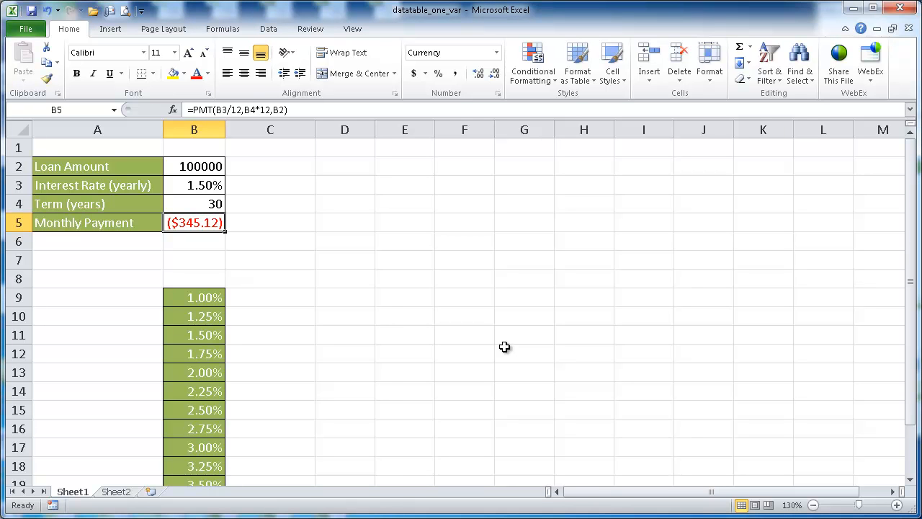
pyautogui.moveTo(499, 333)
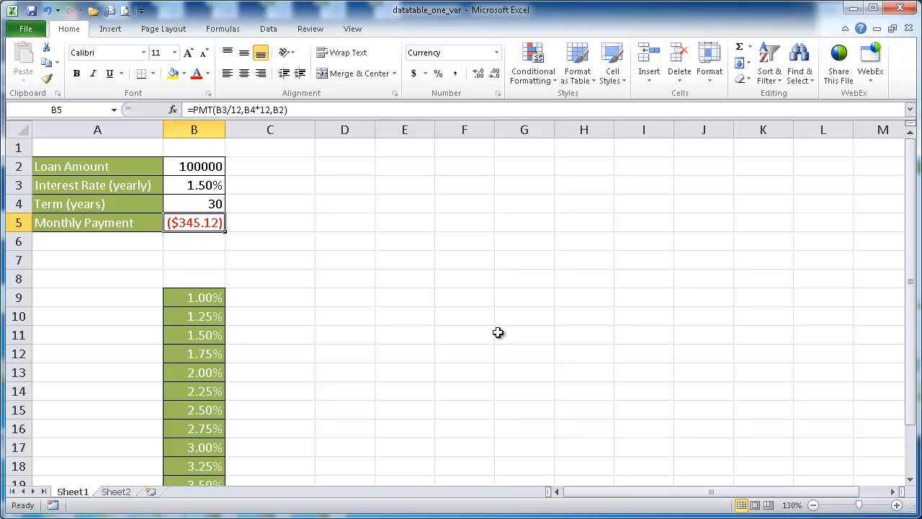
pyautogui.moveTo(70, 249)
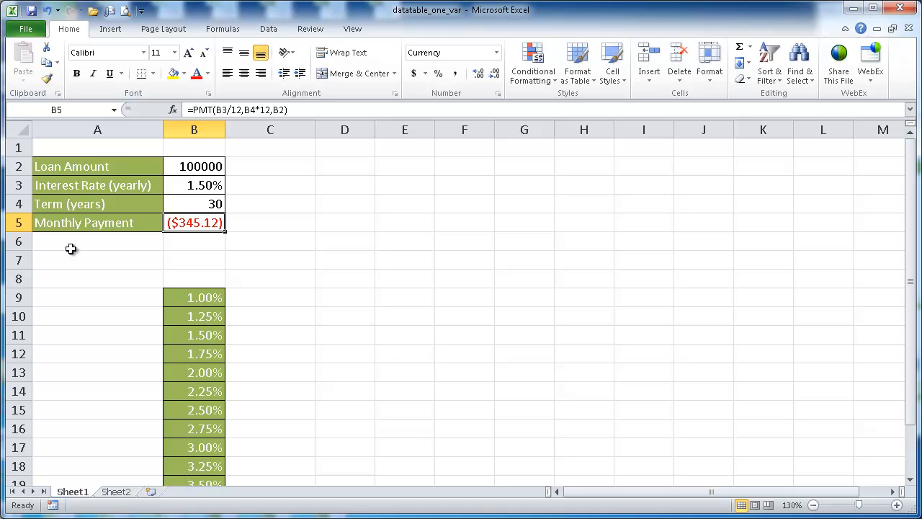
pyautogui.moveTo(67, 222)
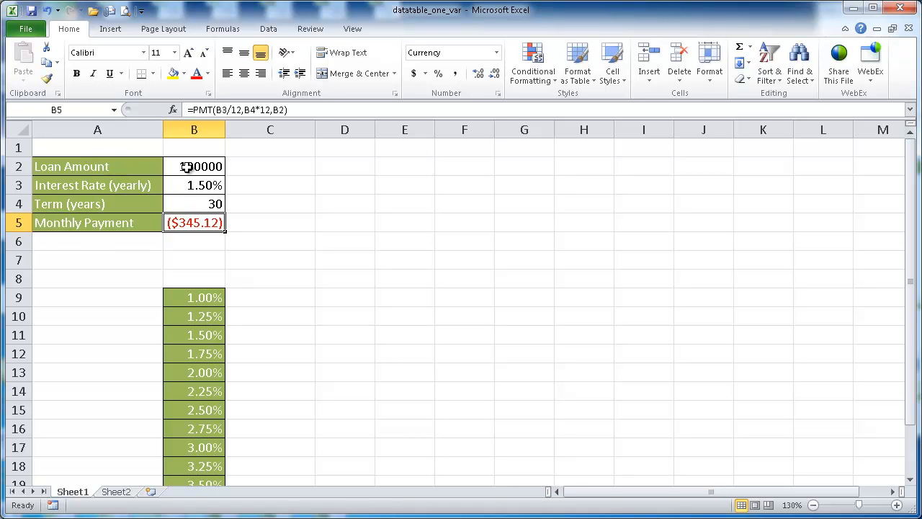
# Review the loan inputs and PMT formula, then set the yearly interest rate B3 to 2.0%
pyautogui.click(194, 166)
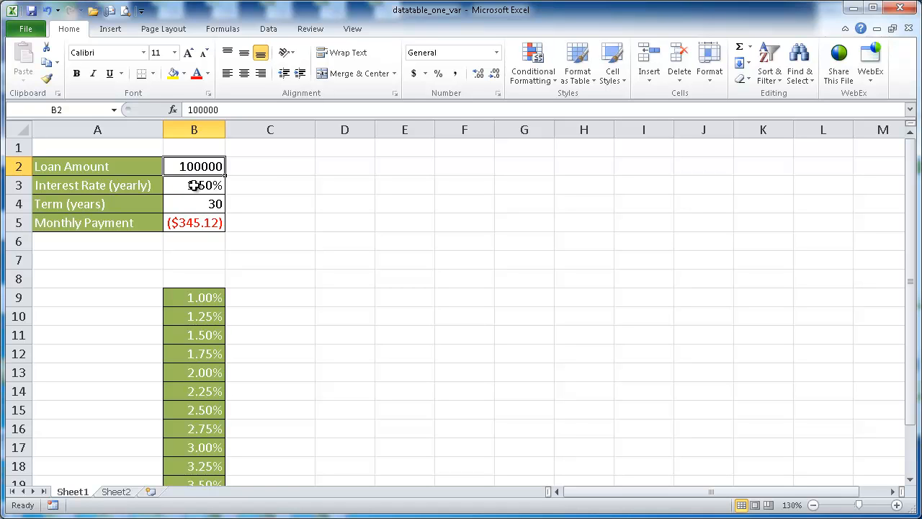
pyautogui.click(194, 185)
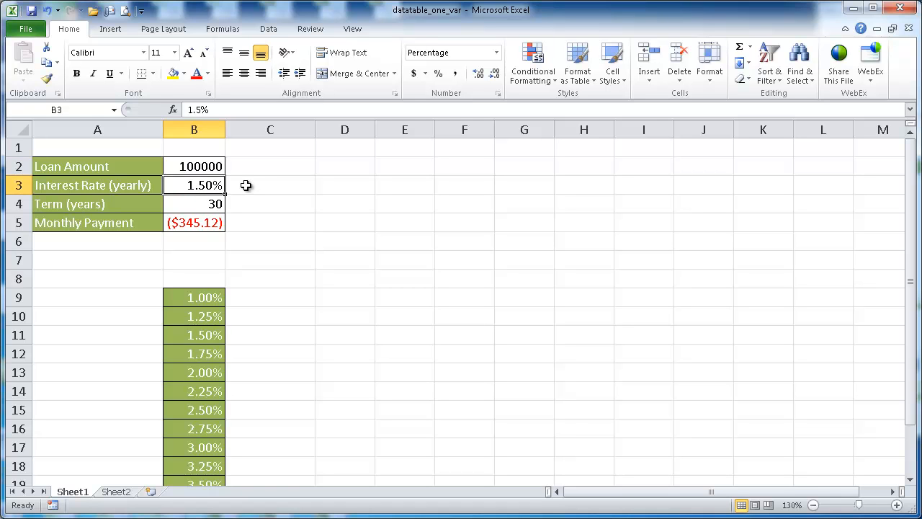
pyautogui.moveTo(189, 208)
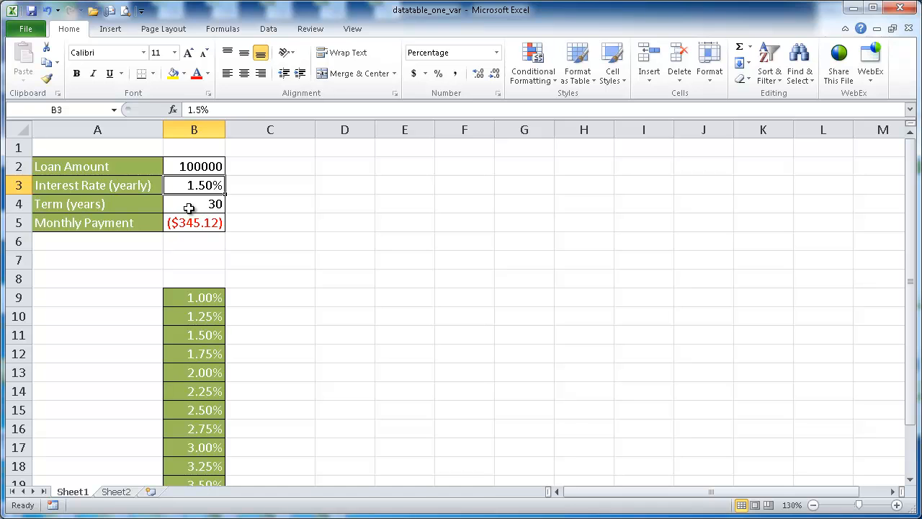
pyautogui.click(194, 204)
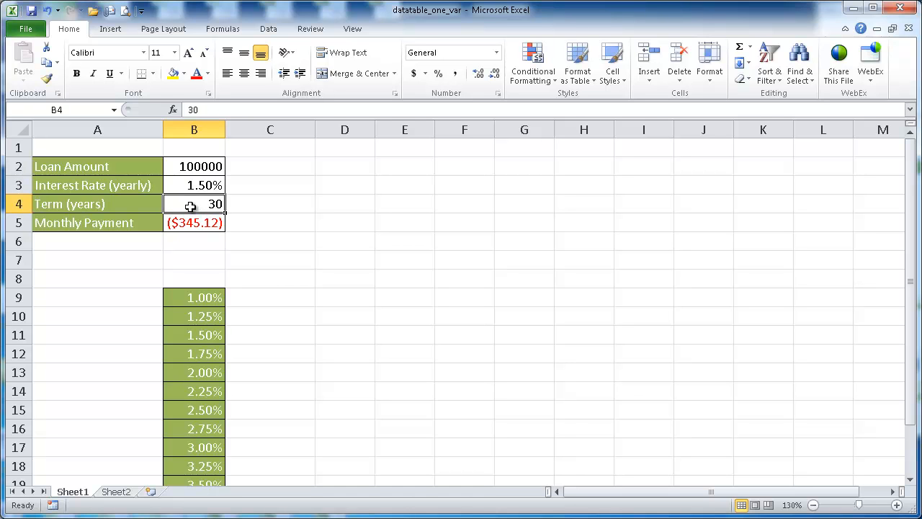
pyautogui.click(194, 222)
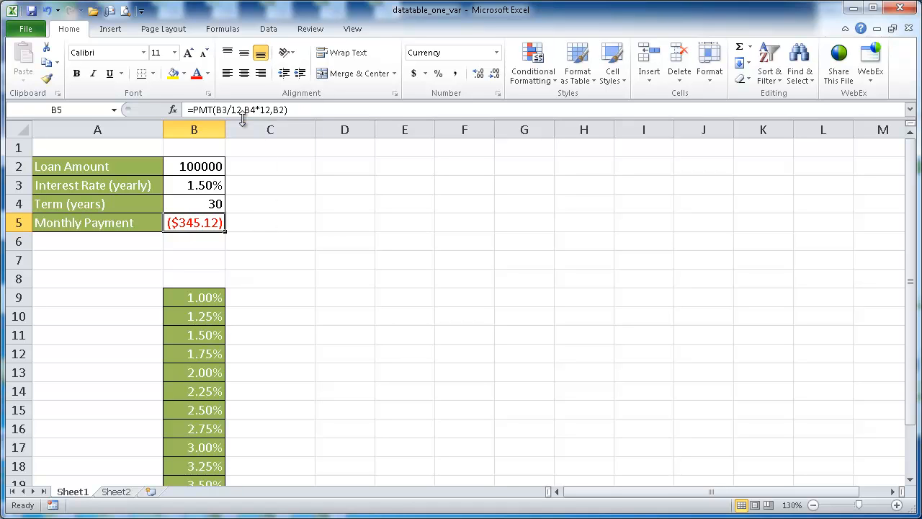
pyautogui.moveTo(236, 110)
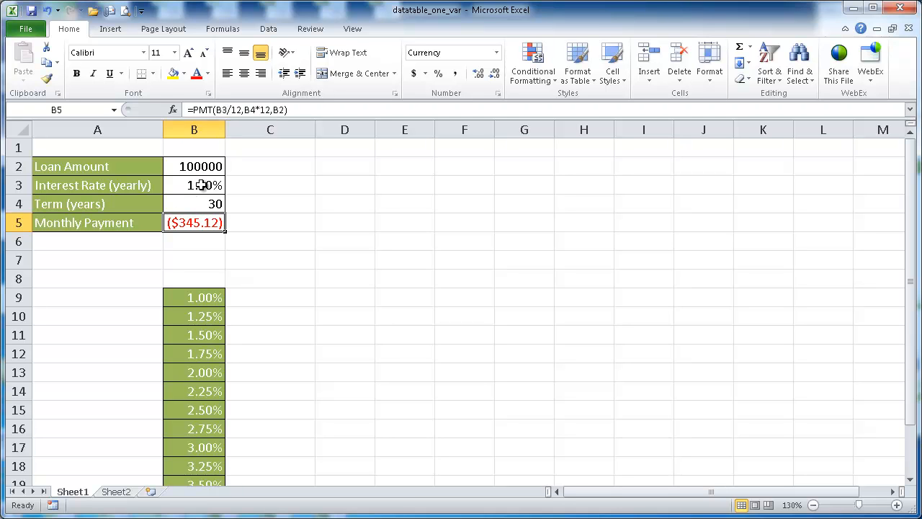
pyautogui.moveTo(200, 185)
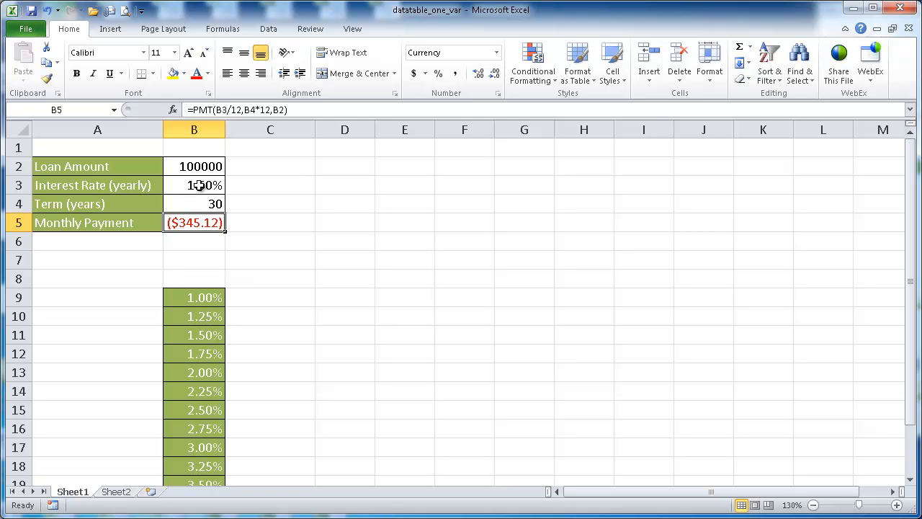
pyautogui.moveTo(257, 110)
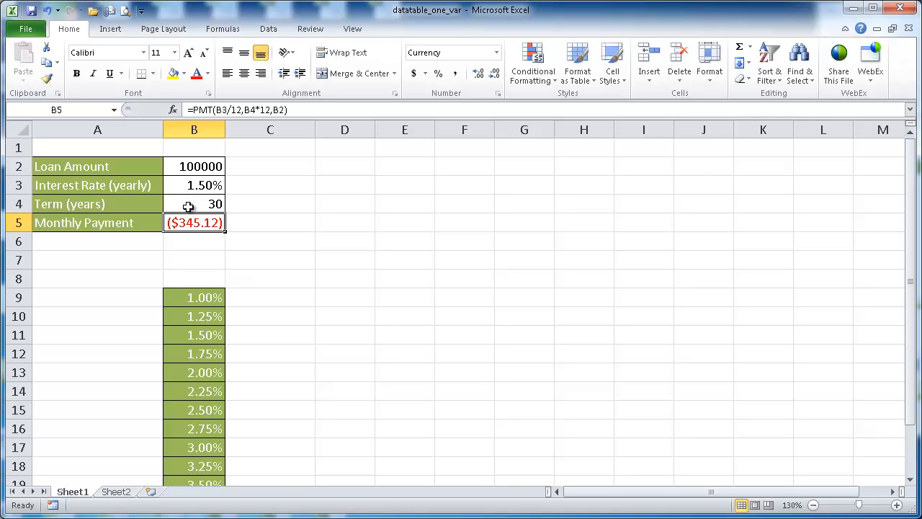
pyautogui.moveTo(188, 166)
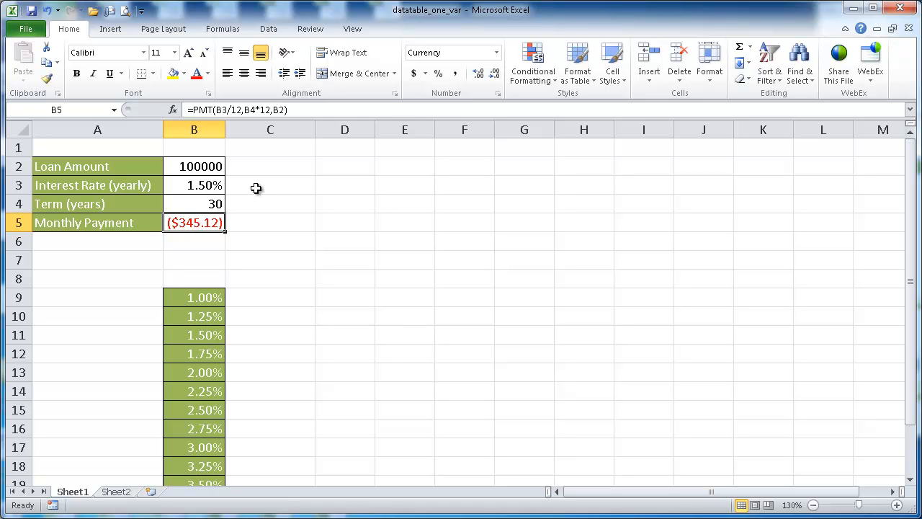
pyautogui.click(194, 185)
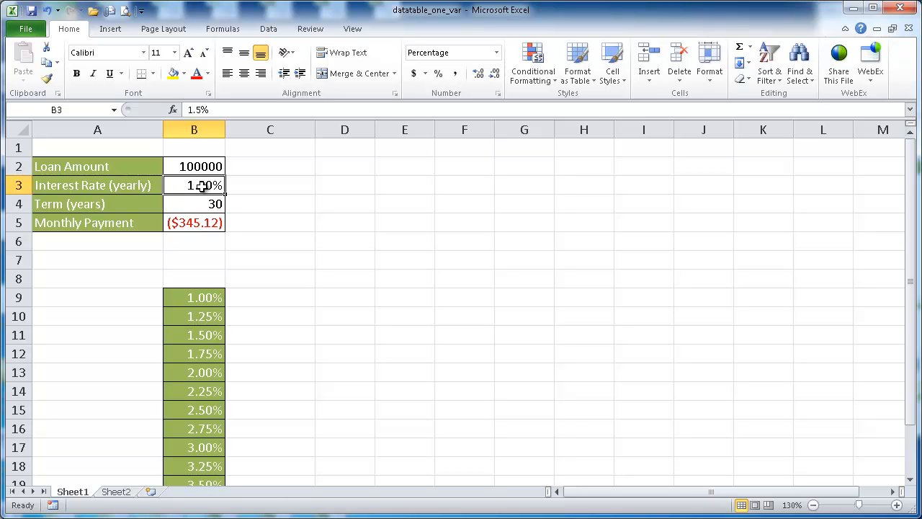
pyautogui.write('2.0%')
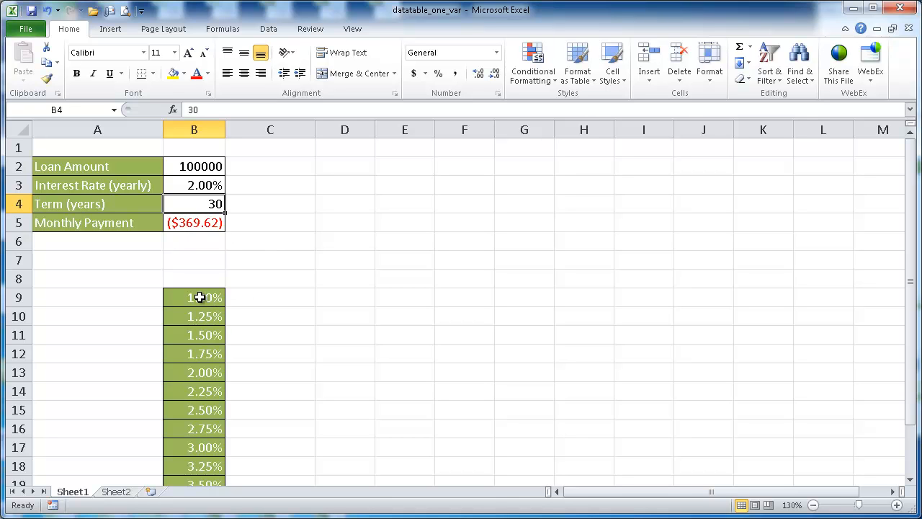
pyautogui.moveTo(187, 448)
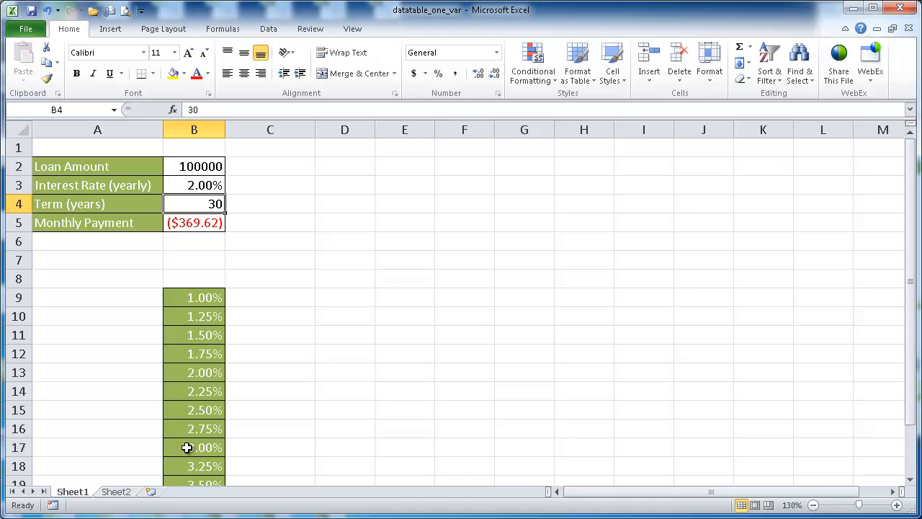
pyautogui.moveTo(203, 297)
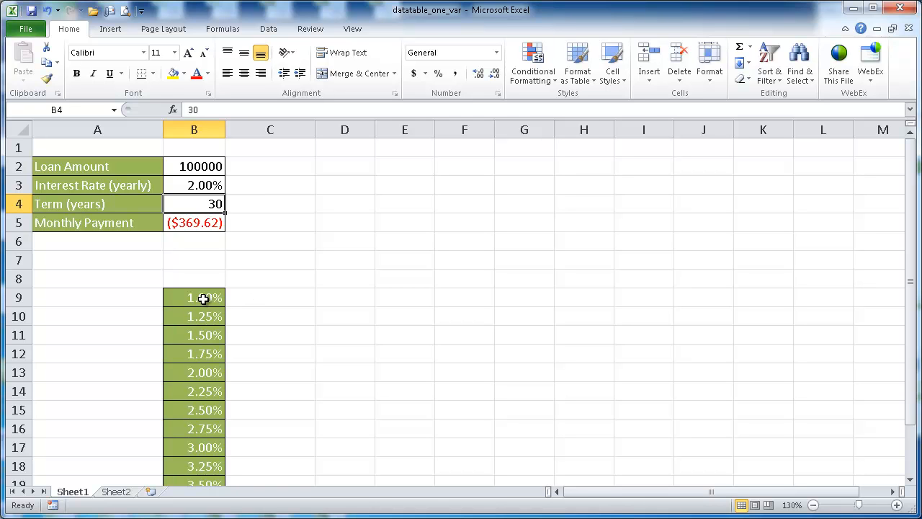
pyautogui.moveTo(199, 347)
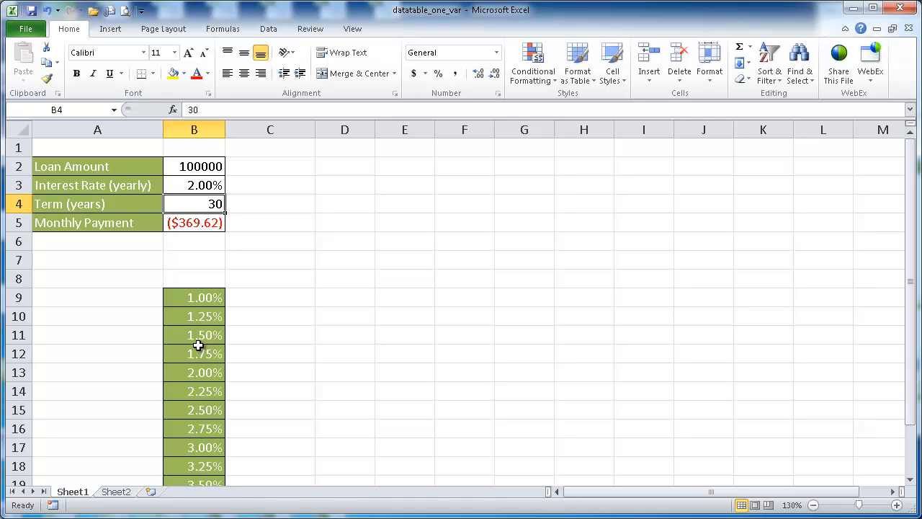
pyautogui.moveTo(200, 296)
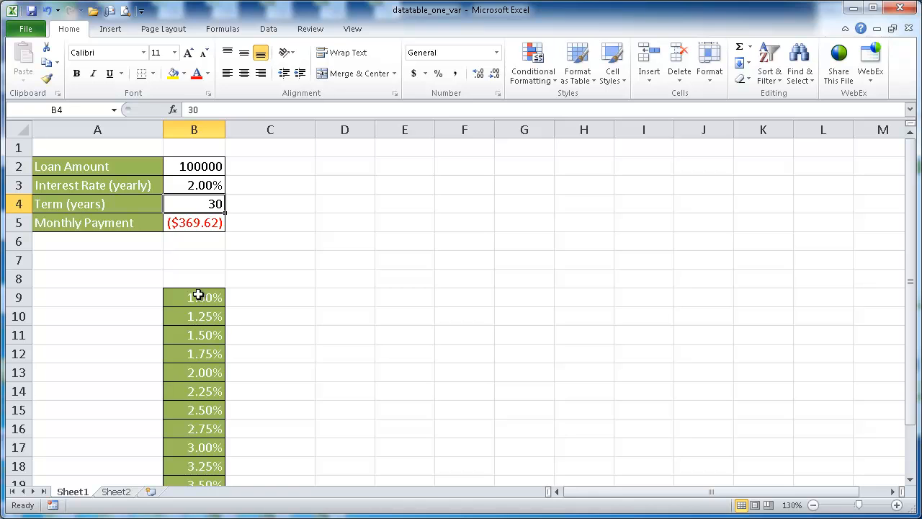
pyautogui.moveTo(200, 455)
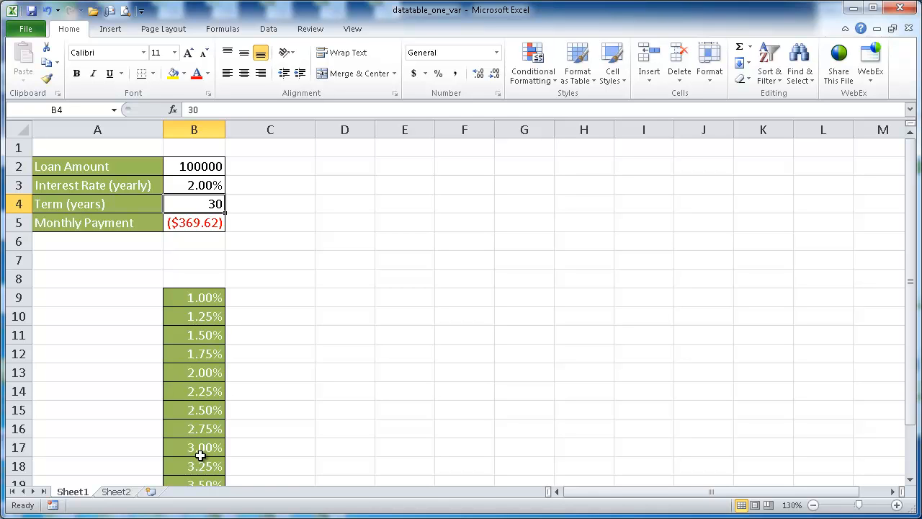
pyautogui.moveTo(227, 284)
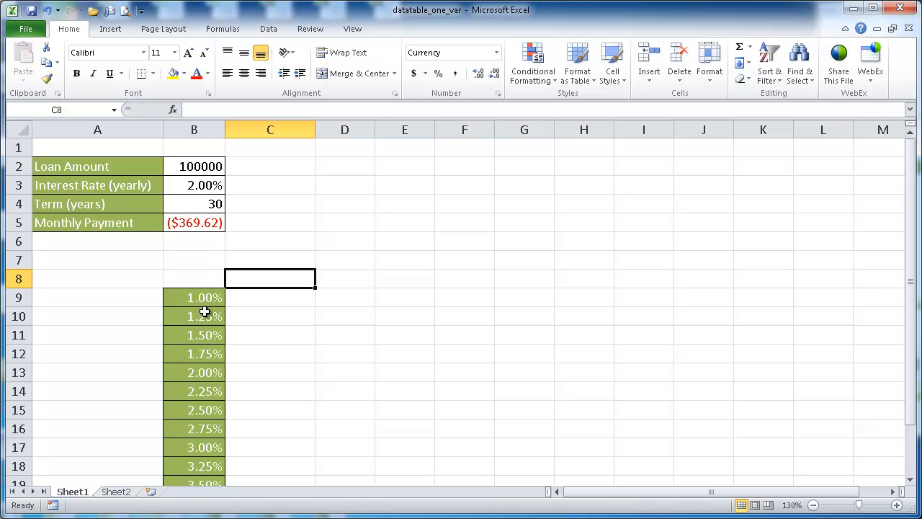
pyautogui.moveTo(194, 328)
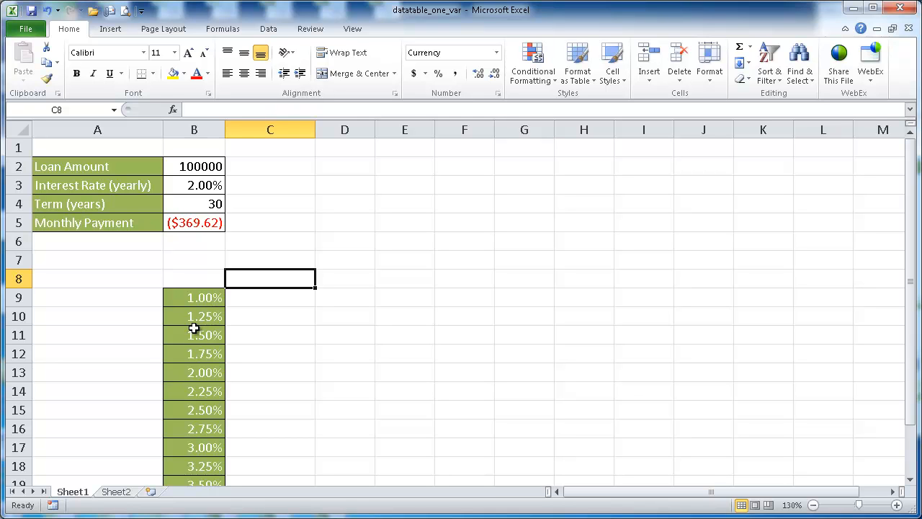
pyautogui.moveTo(236, 255)
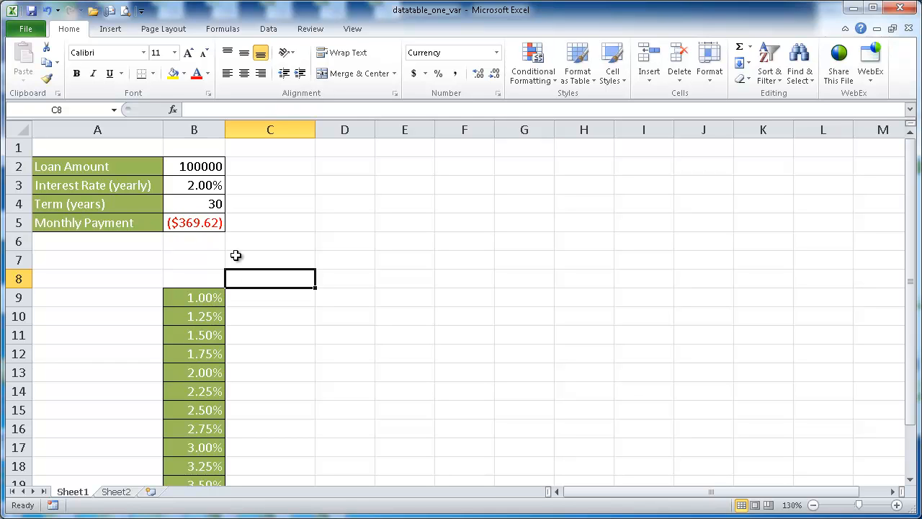
pyautogui.moveTo(258, 278)
pyautogui.write('=')
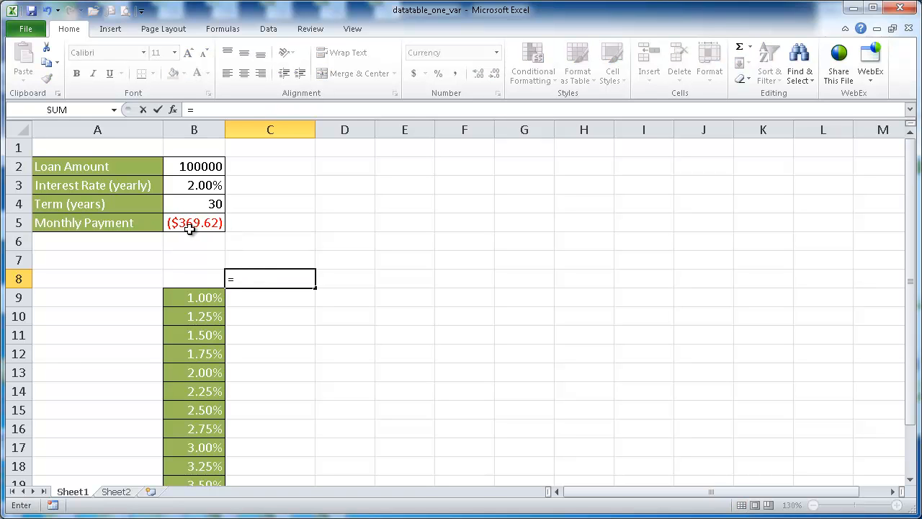
# Point cell C8's formula at the monthly payment, showing ($369.62)
pyautogui.click(194, 223)
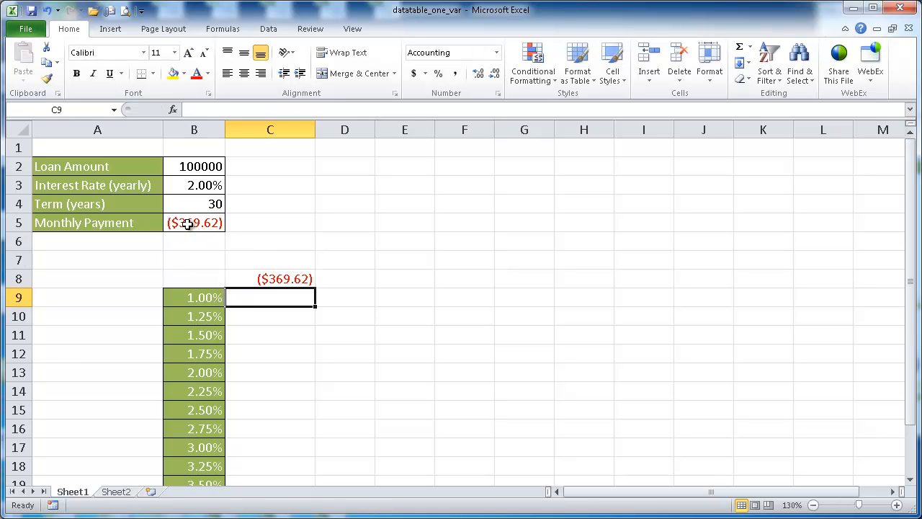
pyautogui.moveTo(170, 185)
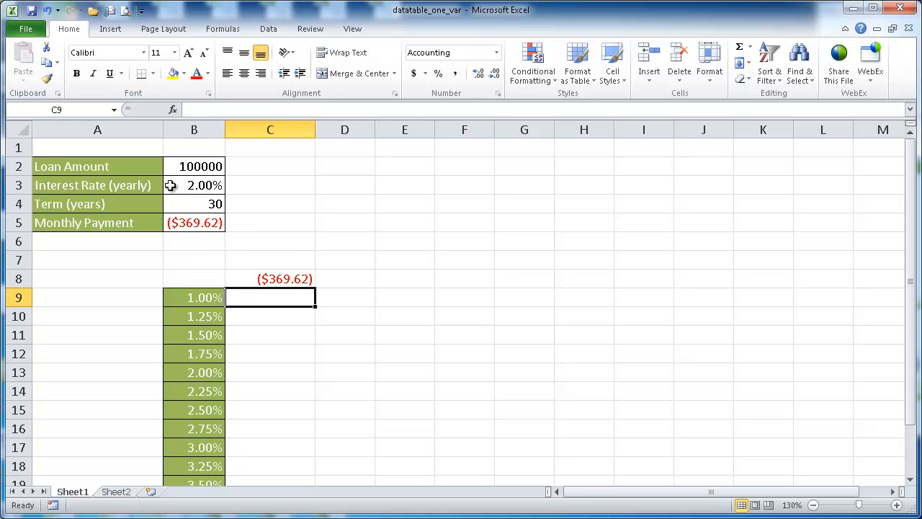
pyautogui.moveTo(253, 299)
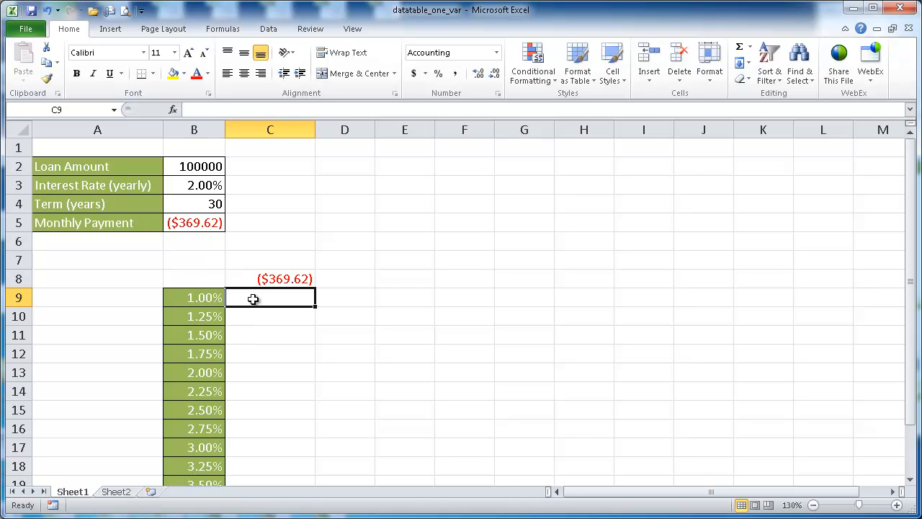
pyautogui.moveTo(257, 354)
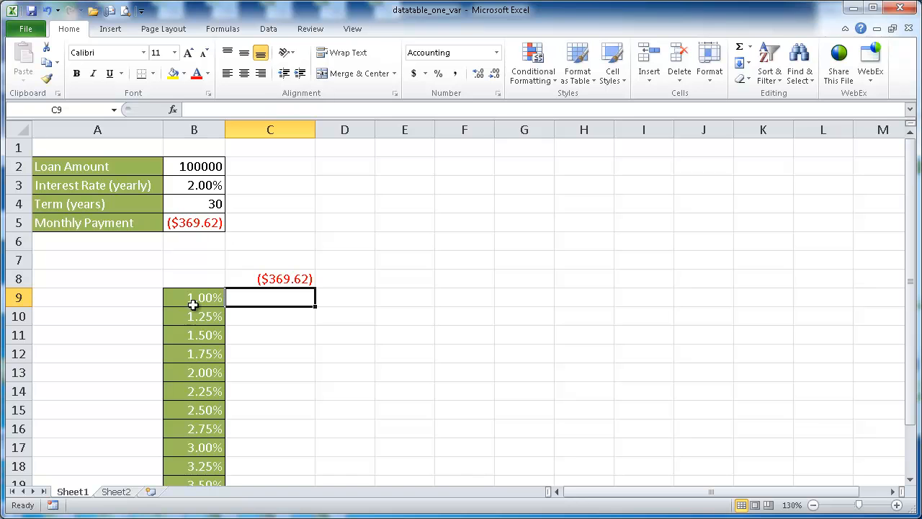
pyautogui.moveTo(198, 391)
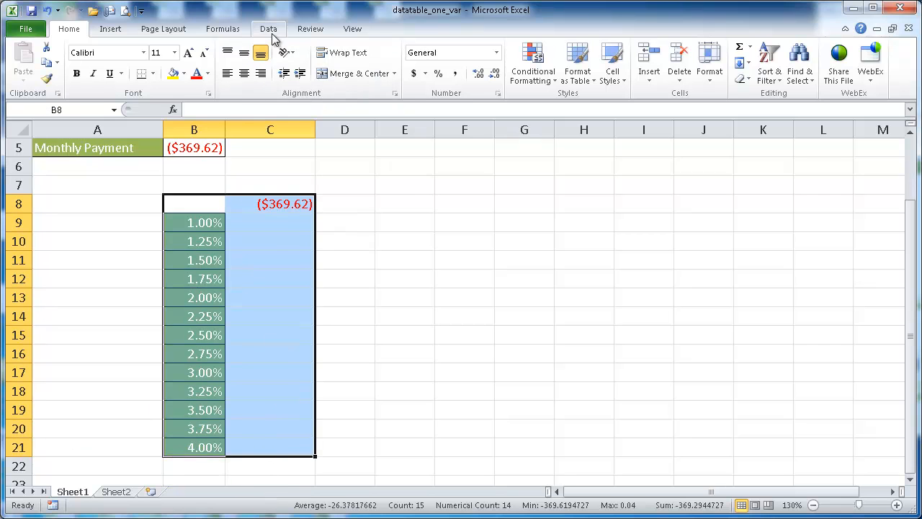
# Open the Data Table dialog from What-If Analysis on the Data tab
pyautogui.click(268, 29)
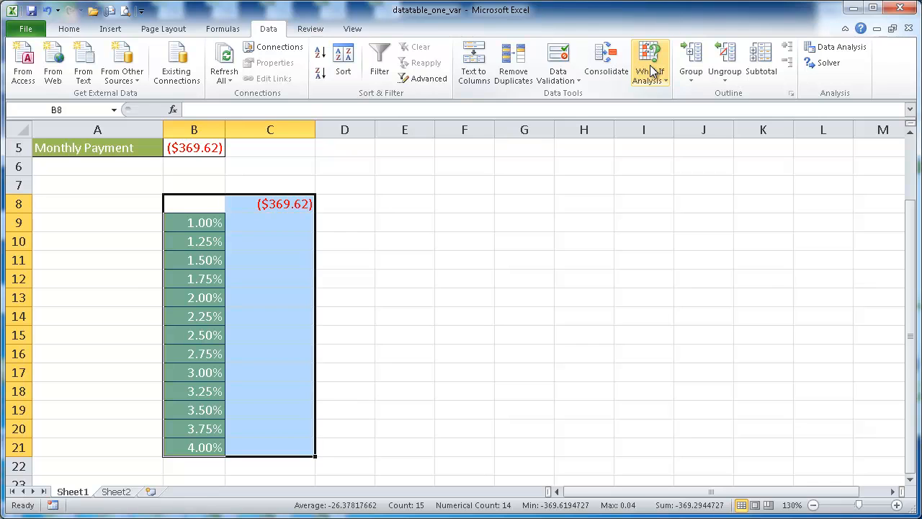
pyautogui.click(649, 63)
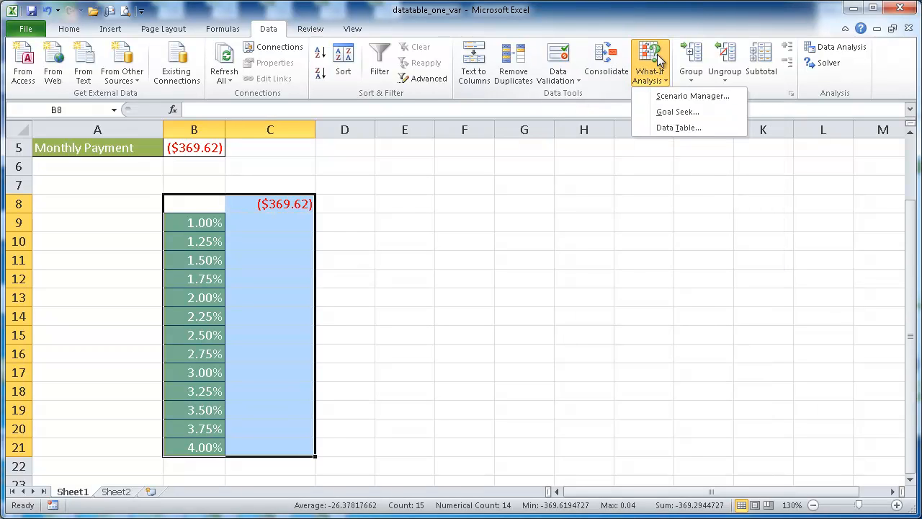
pyautogui.click(678, 127)
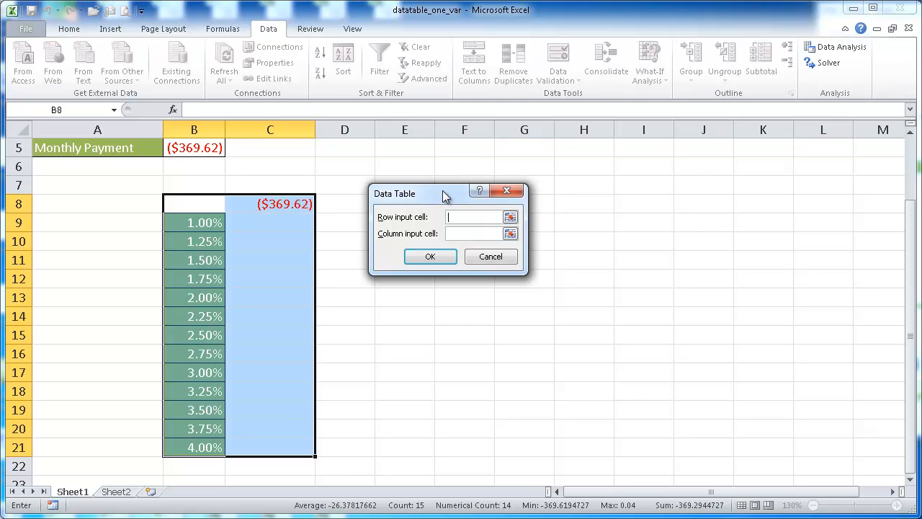
# Move the Data Table dialog aside and set interest rate cell B3 as the column input
pyautogui.moveTo(445, 193); pyautogui.dragTo(456, 184)
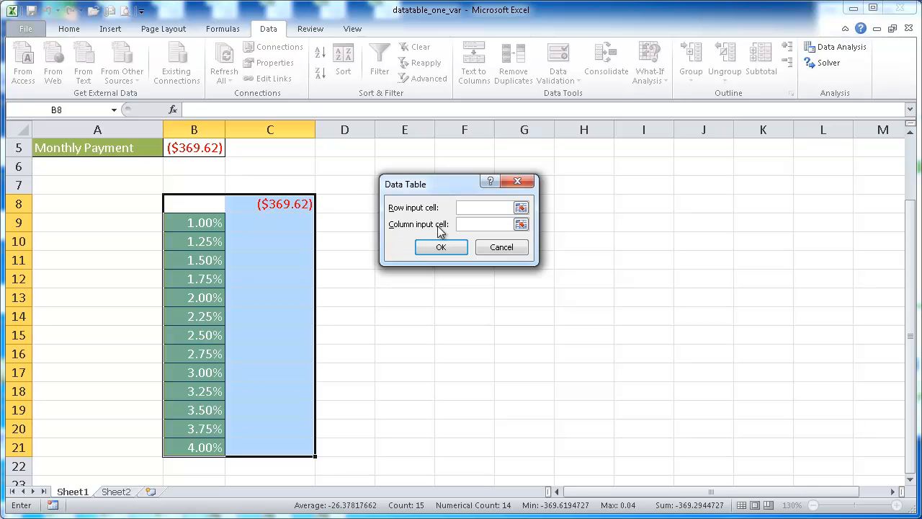
pyautogui.moveTo(394, 211)
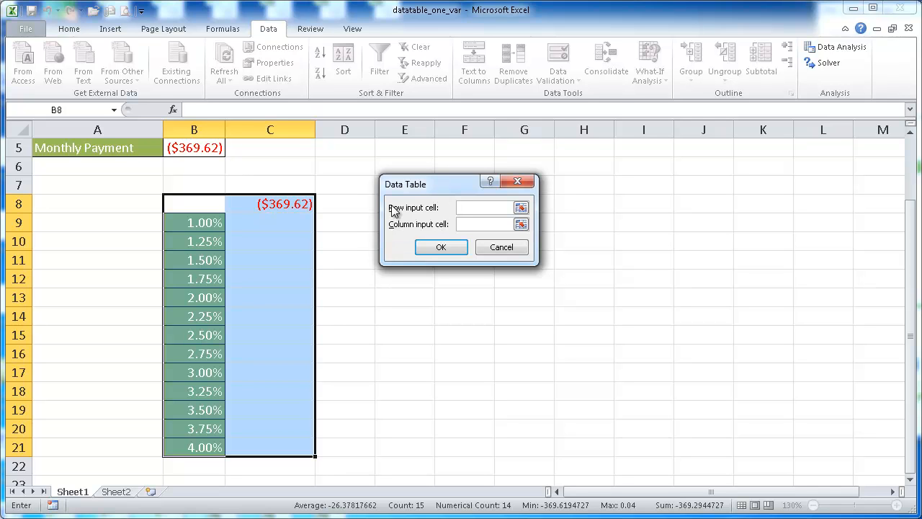
pyautogui.moveTo(420, 214)
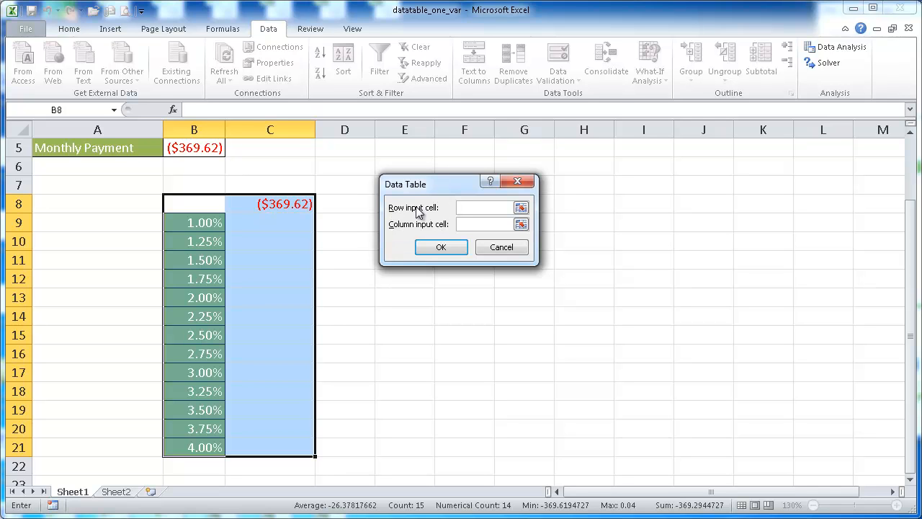
pyautogui.moveTo(465, 216)
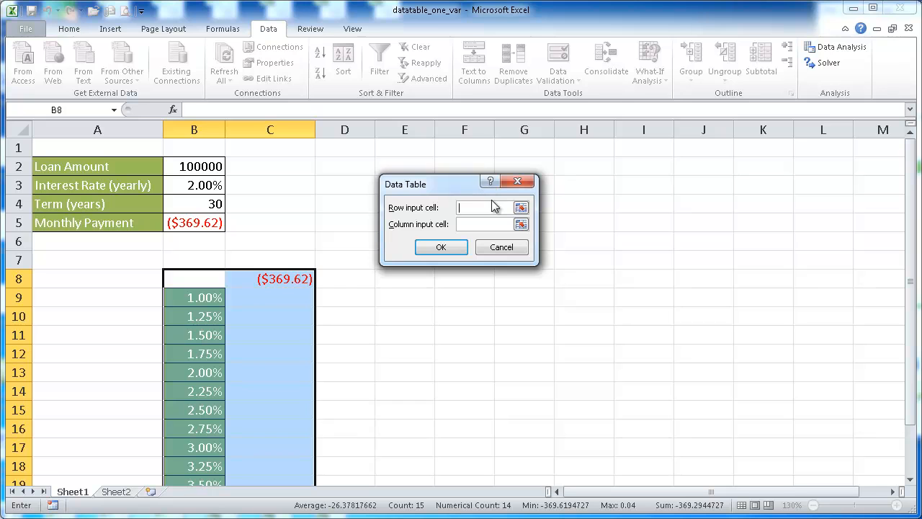
pyautogui.moveTo(397, 234)
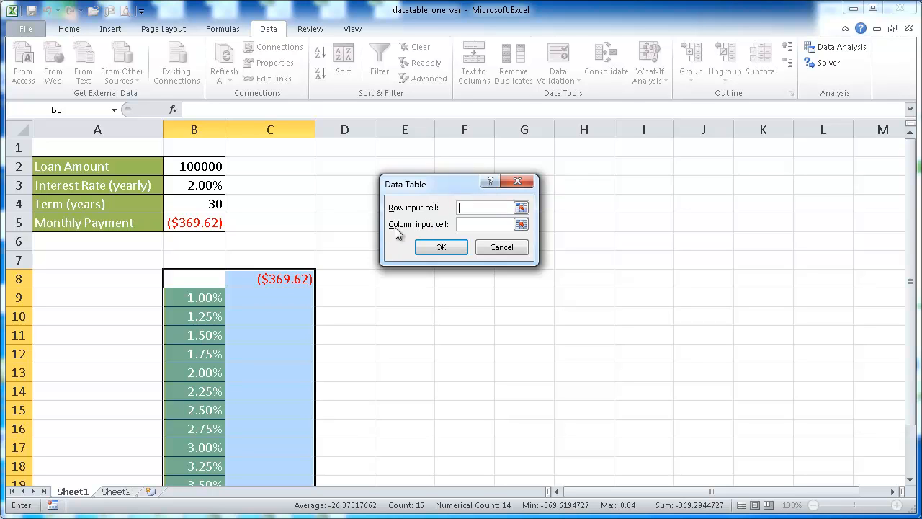
pyautogui.moveTo(402, 237)
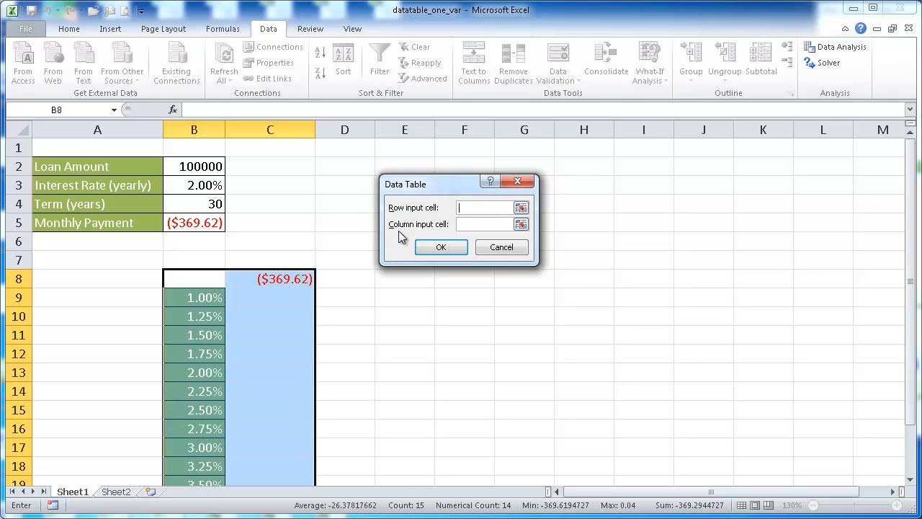
pyautogui.click(490, 224)
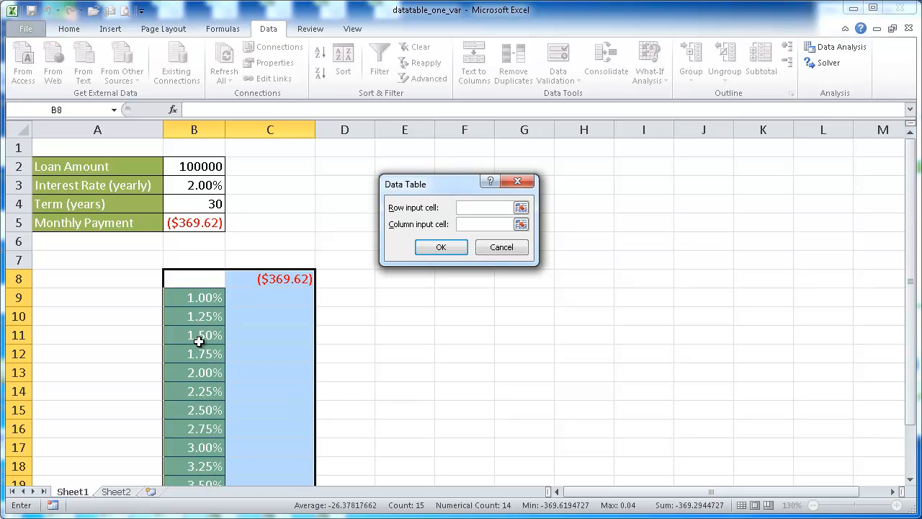
pyautogui.moveTo(189, 316)
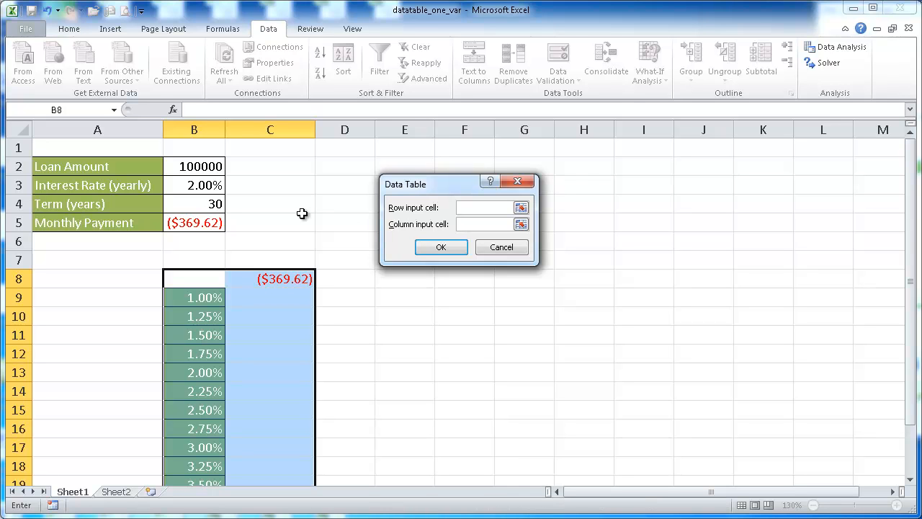
pyautogui.click(194, 185)
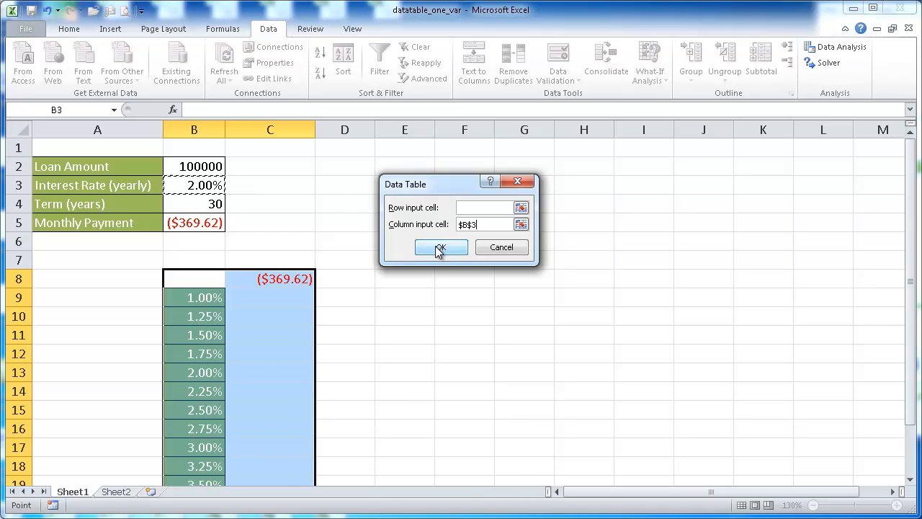
pyautogui.click(440, 247)
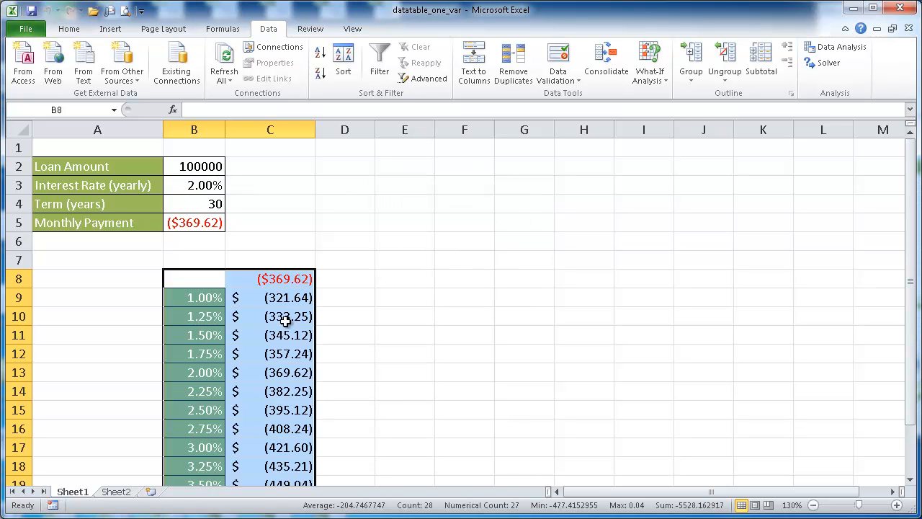
pyautogui.moveTo(268, 298)
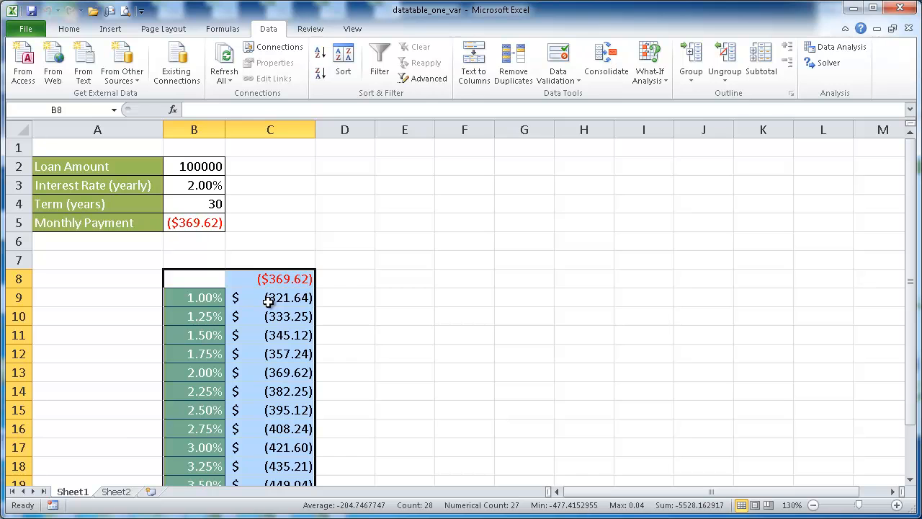
pyautogui.moveTo(210, 384)
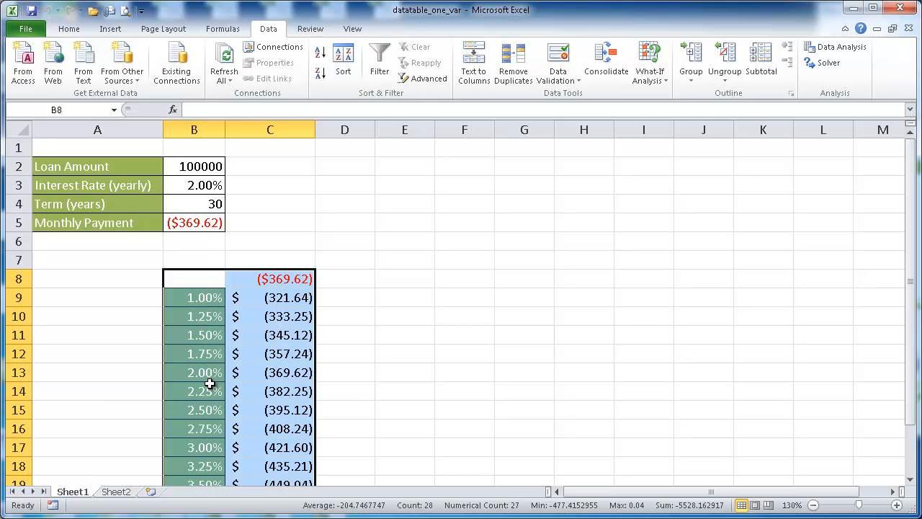
pyautogui.moveTo(267, 359)
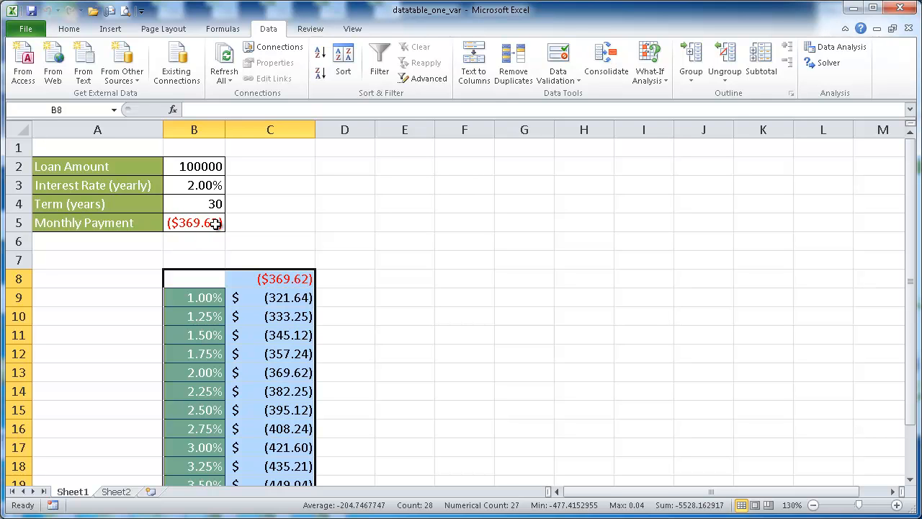
pyautogui.click(194, 185)
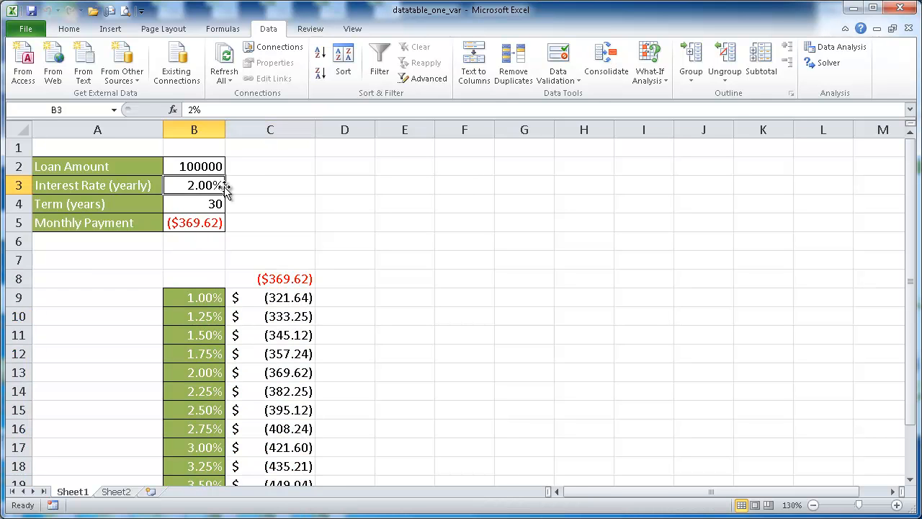
pyautogui.write('3')
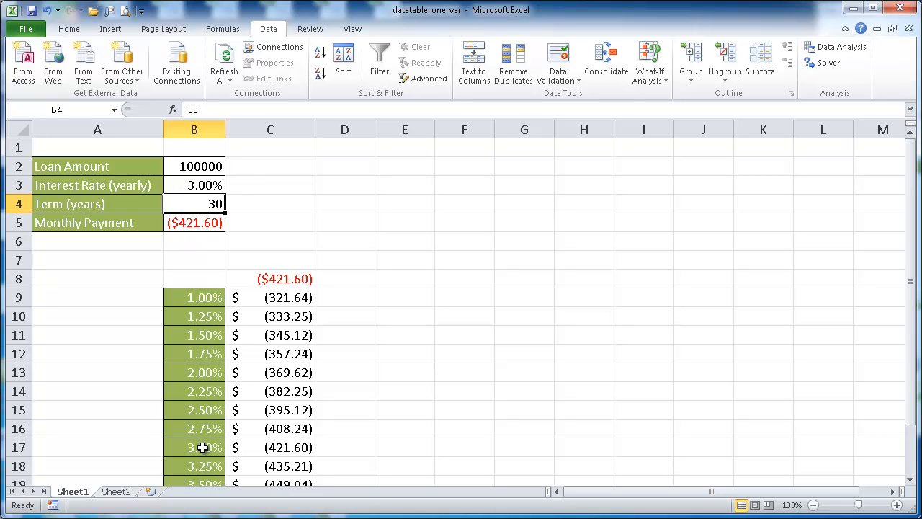
pyautogui.moveTo(287, 452)
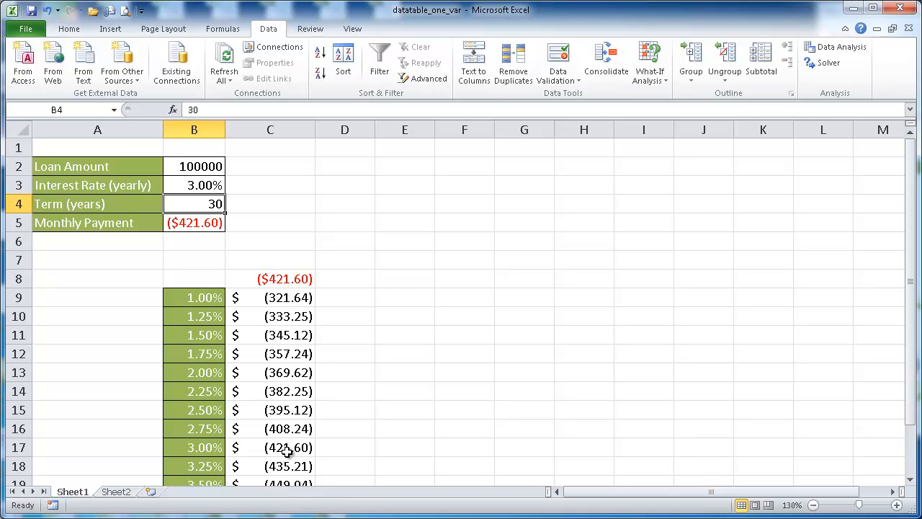
pyautogui.moveTo(193, 268)
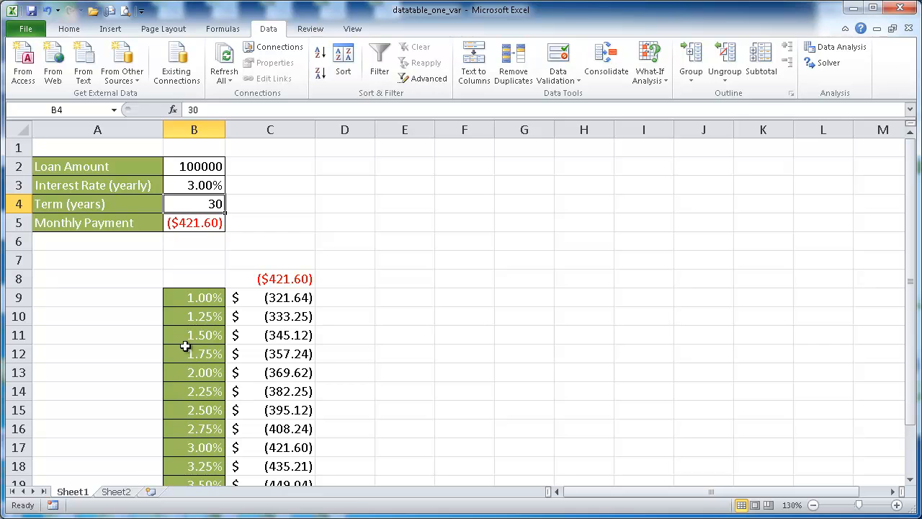
pyautogui.moveTo(292, 247)
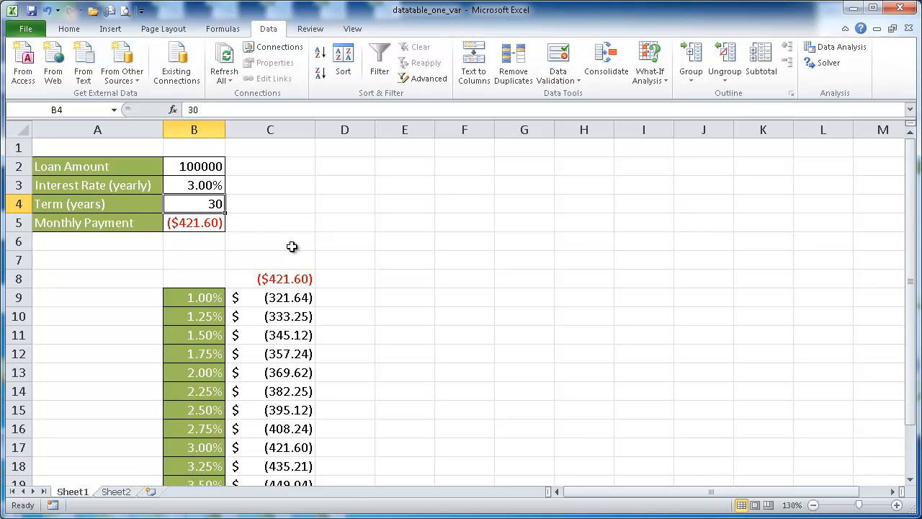
pyautogui.scroll(-3)
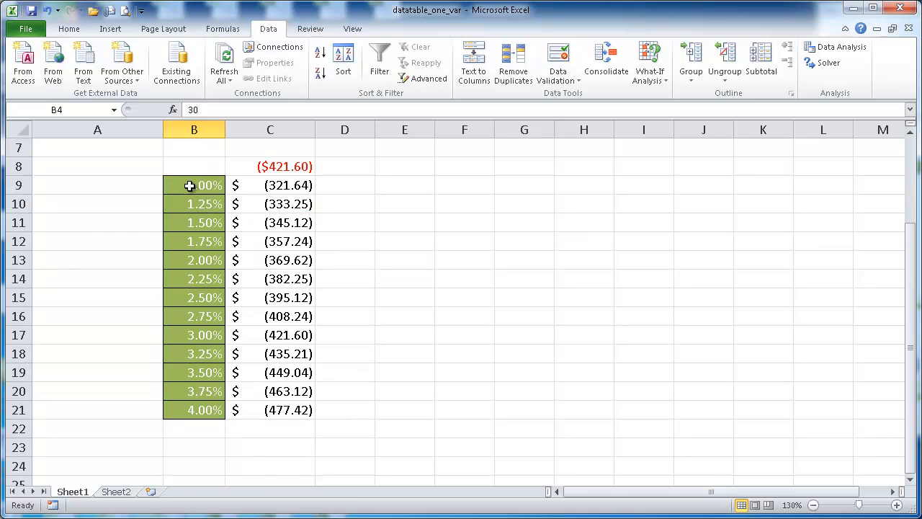
# Copy the interest rates from column B and paste them transposed across row 4 from D4
pyautogui.moveTo(193, 185); pyautogui.dragTo(194, 409)
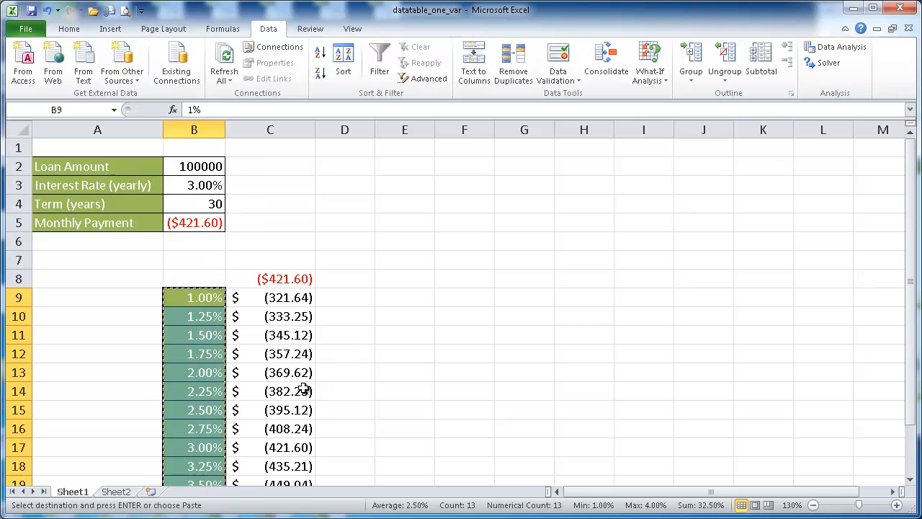
pyautogui.click(345, 204)
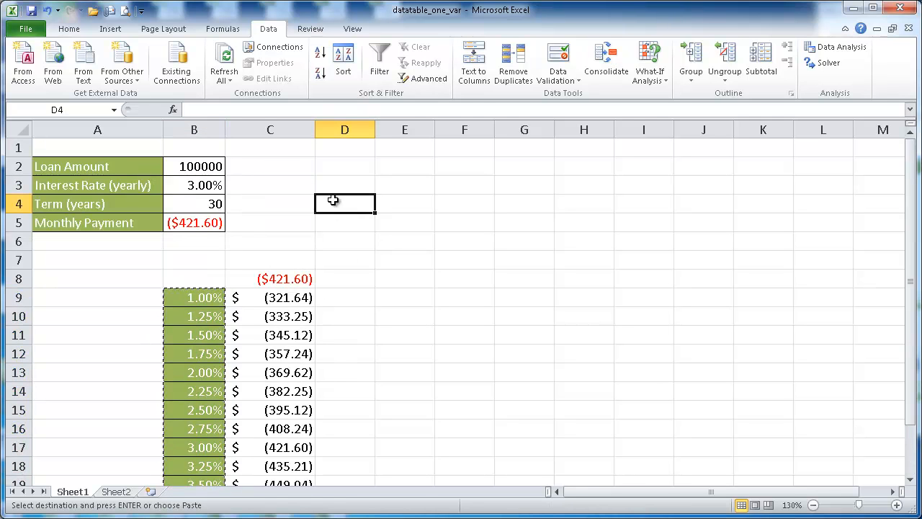
pyautogui.click(69, 29)
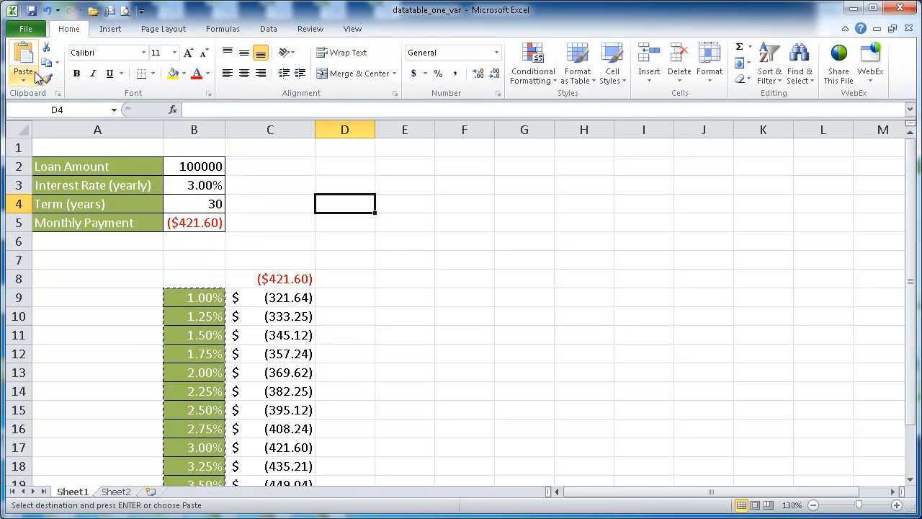
pyautogui.click(23, 65)
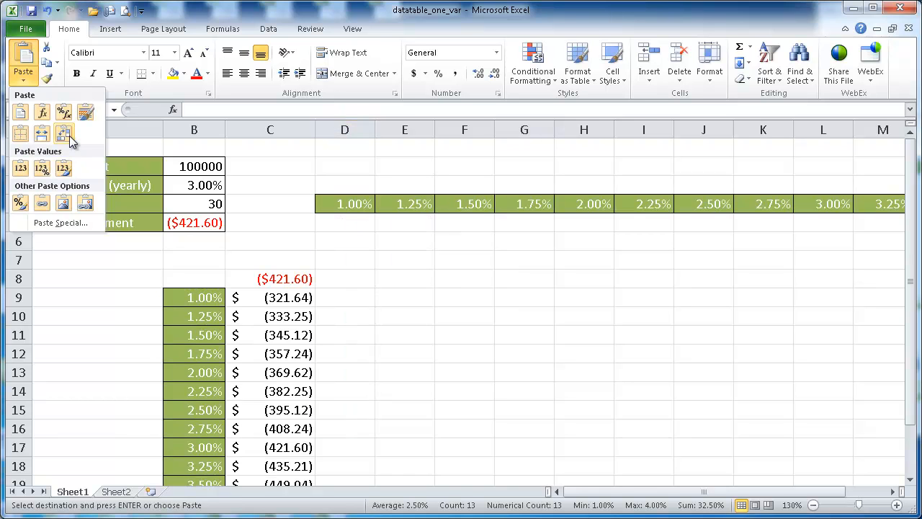
pyautogui.click(64, 134)
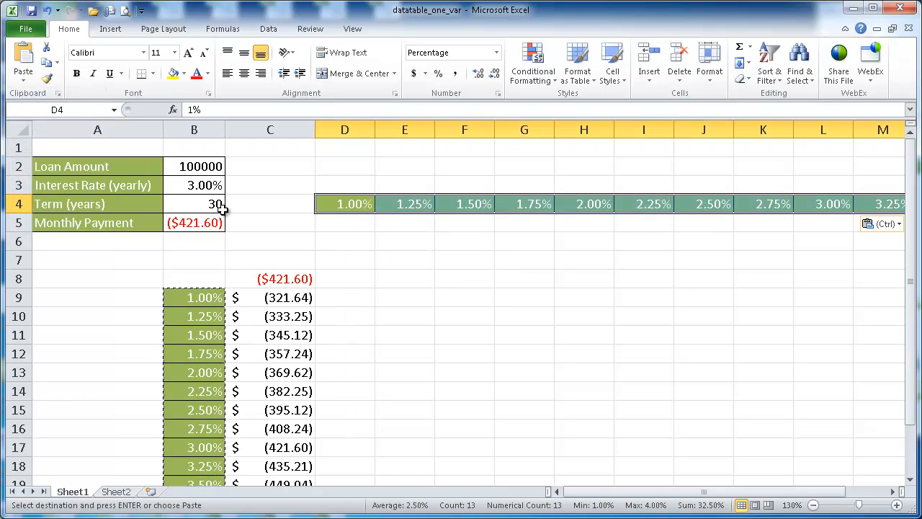
pyautogui.moveTo(557, 202)
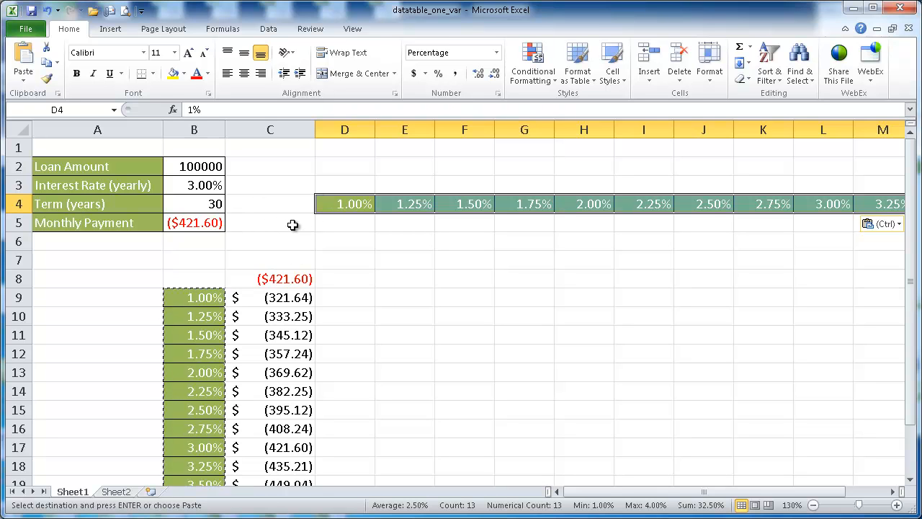
pyautogui.moveTo(274, 204)
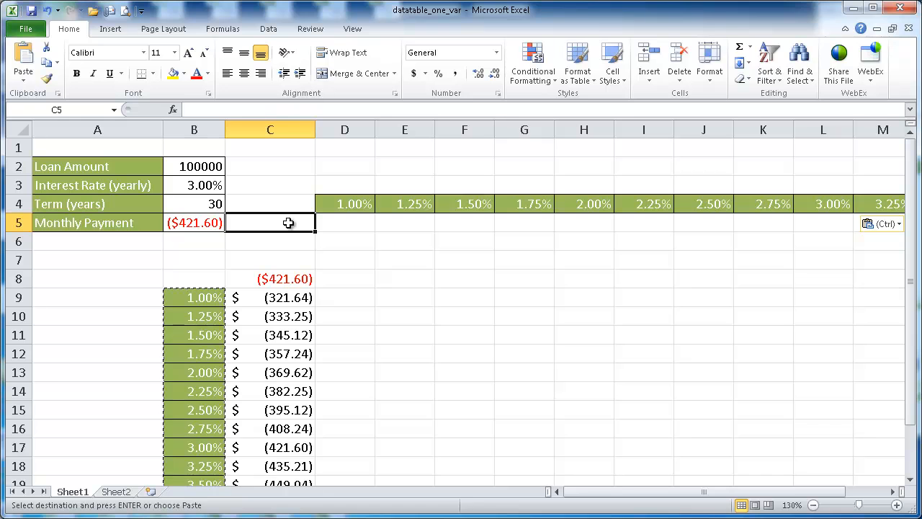
# Enter a formula in C5 referencing the monthly payment, showing ($421.60)
pyautogui.write('=')
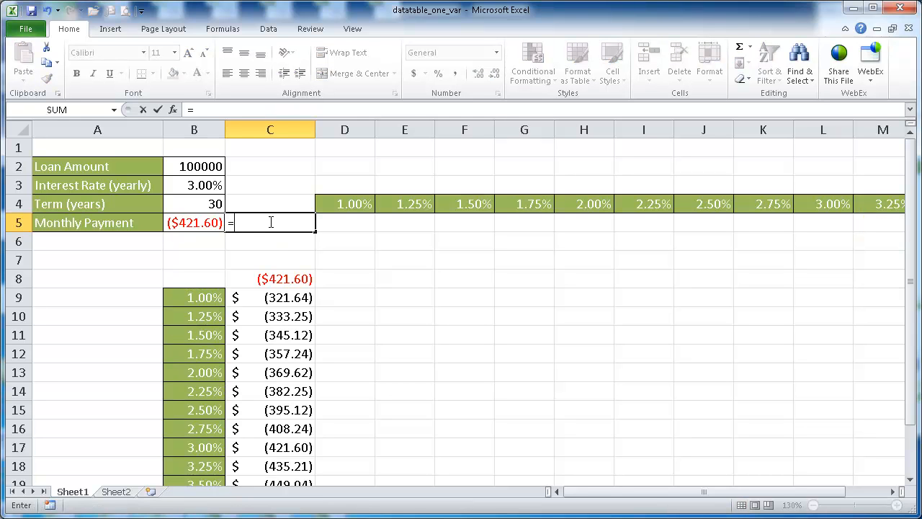
pyautogui.click(193, 222)
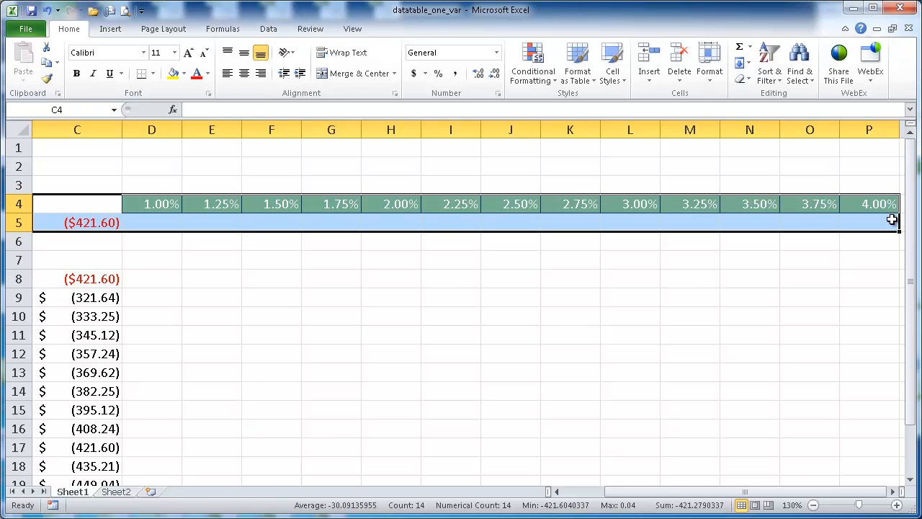
pyautogui.click(268, 29)
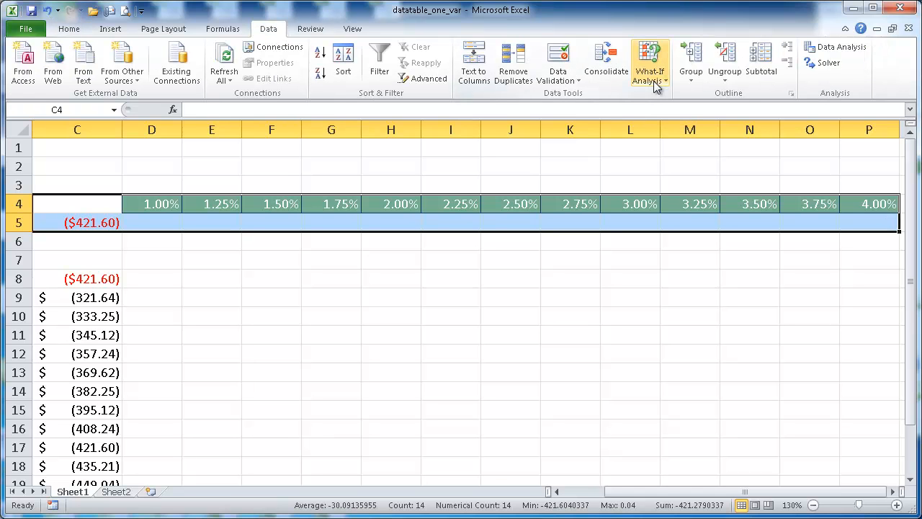
# Create the row data table with B3 as row input, filling row 5 with payments
pyautogui.click(649, 61)
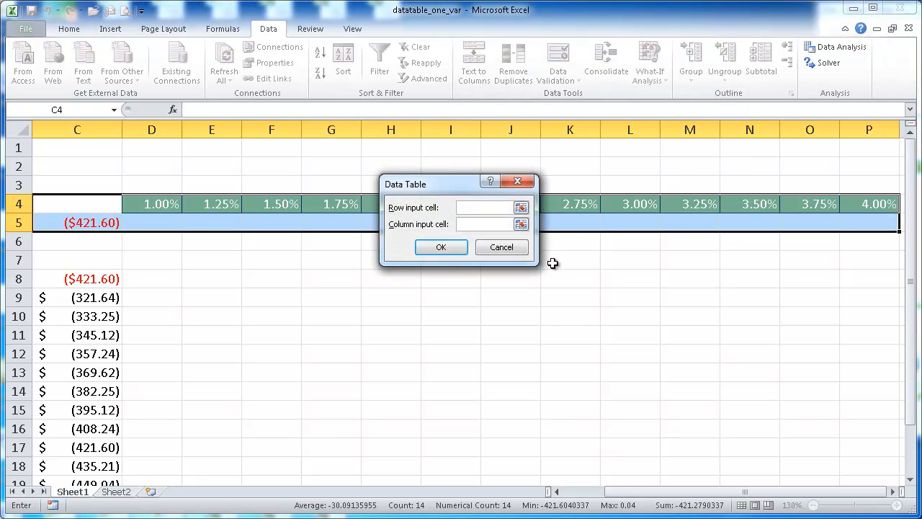
pyautogui.hscroll(-3)
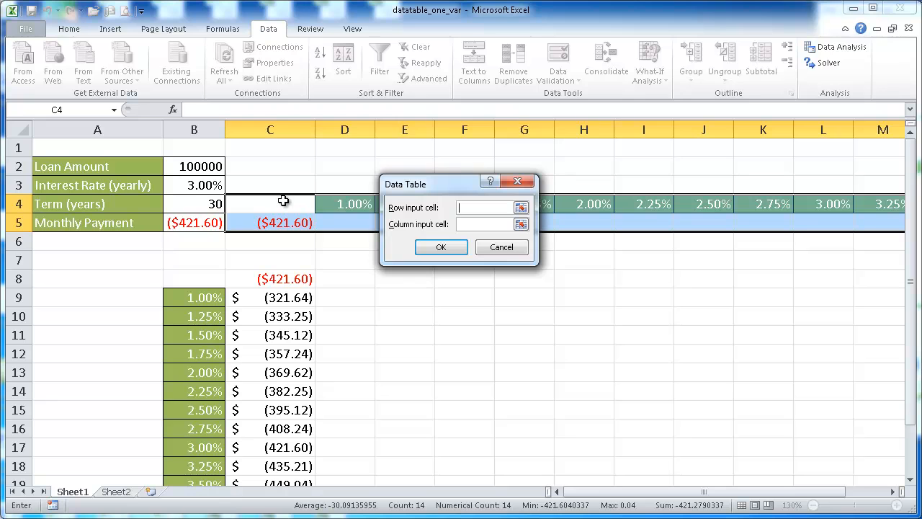
pyautogui.moveTo(345, 199)
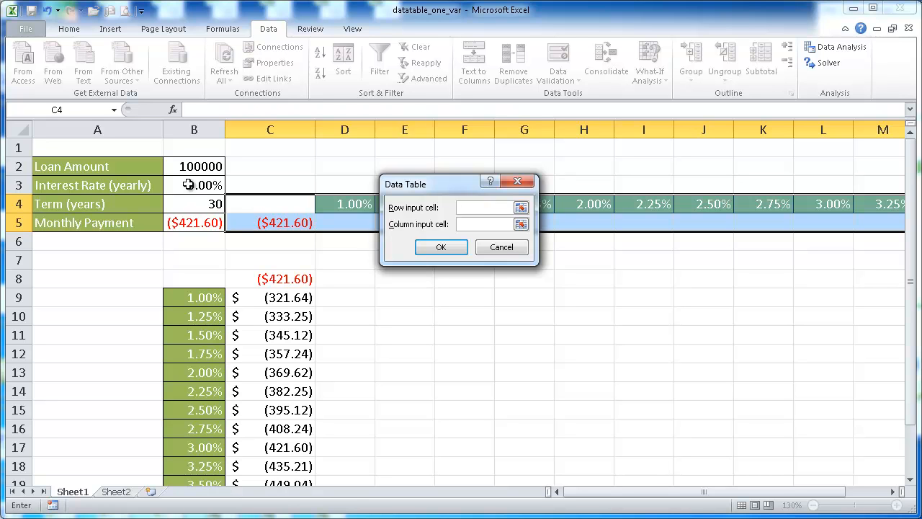
pyautogui.click(193, 185)
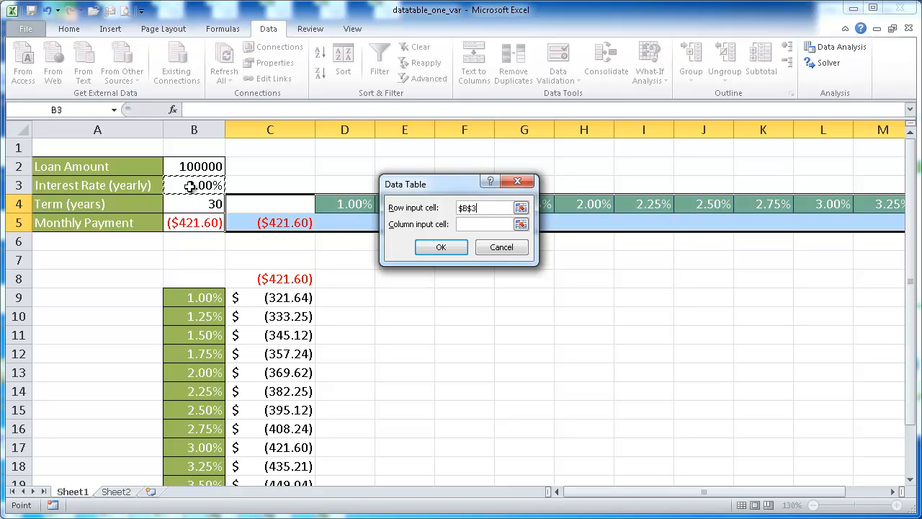
pyautogui.click(441, 246)
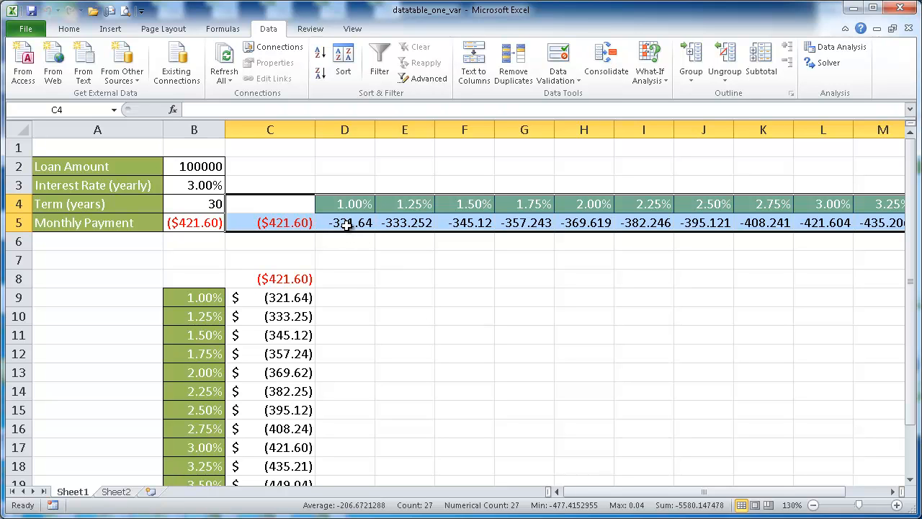
pyautogui.moveTo(396, 240)
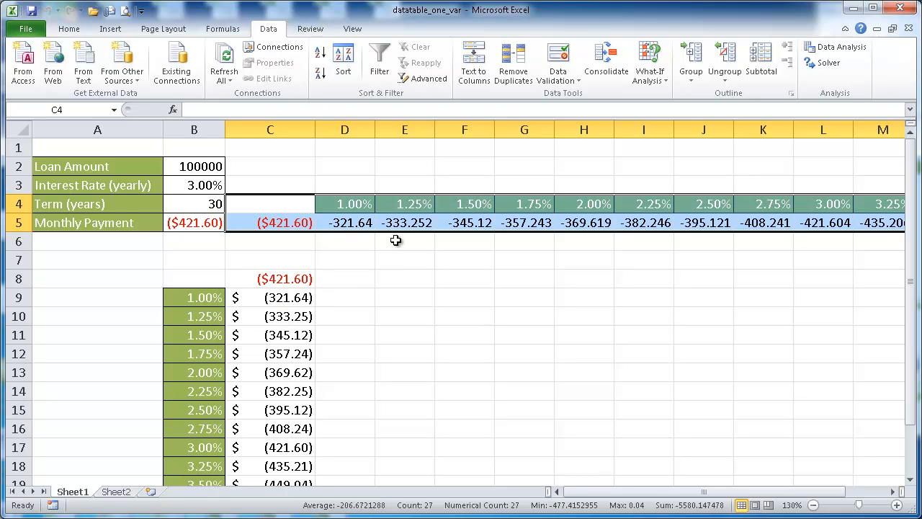
pyautogui.moveTo(304, 332)
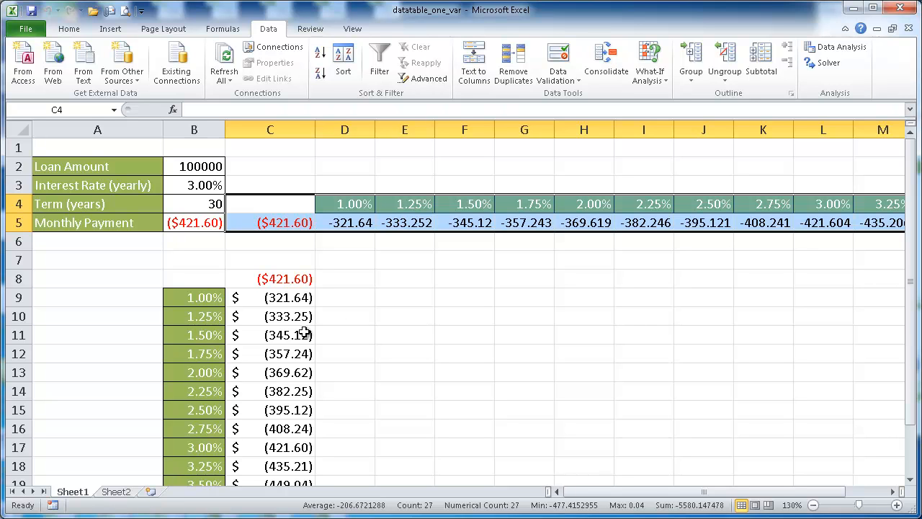
pyautogui.moveTo(330, 248)
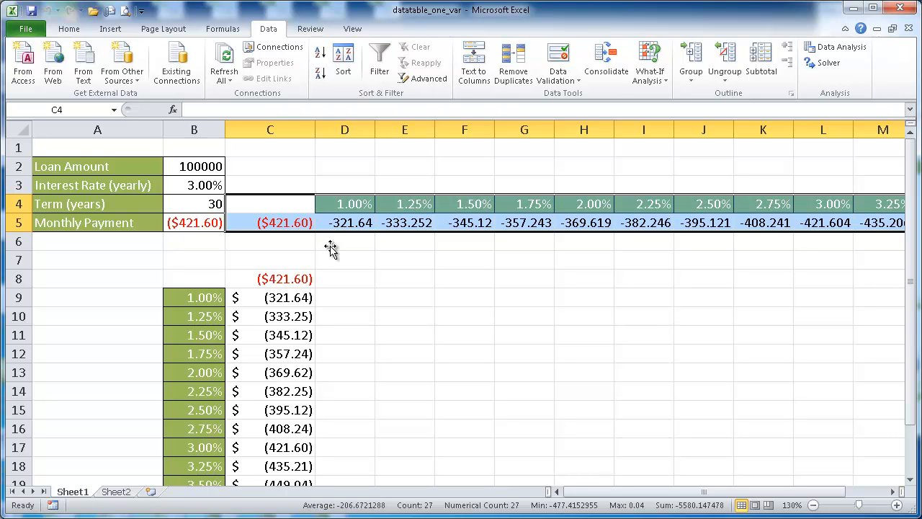
pyautogui.moveTo(414, 347)
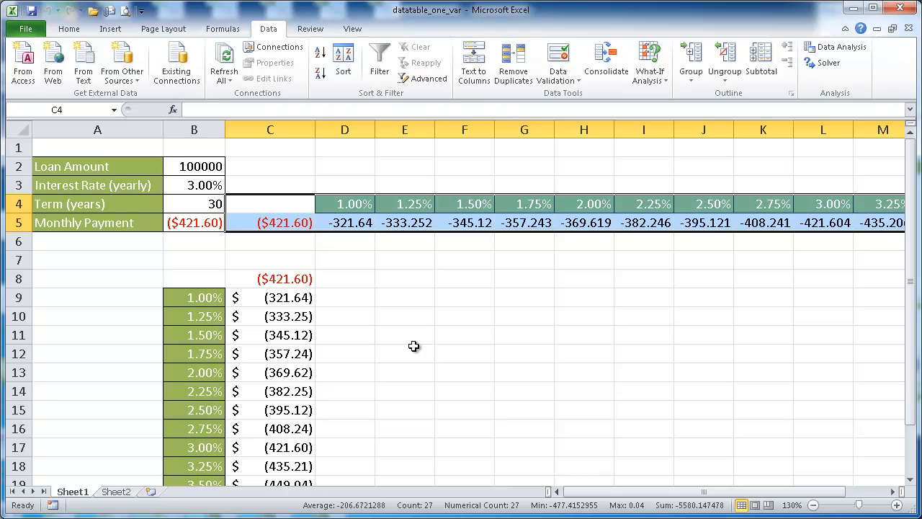